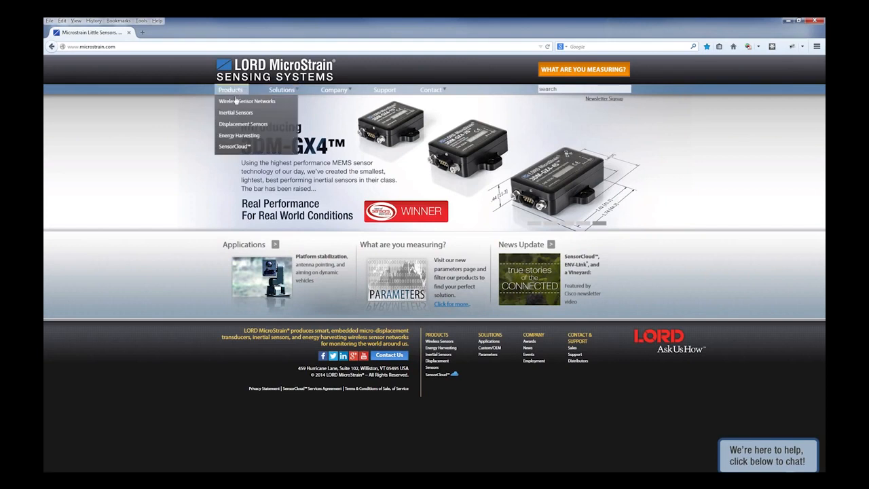
Download the MIP Monitor software archive from the 3DM-GX4-25 documentation page
{"action": "left_click", "coordinate": [237, 112]}
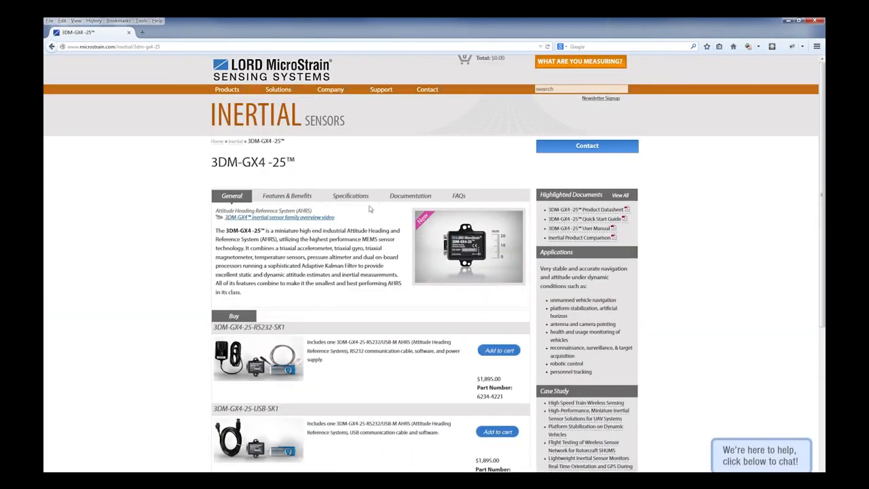
{"action": "left_click", "coordinate": [410, 195]}
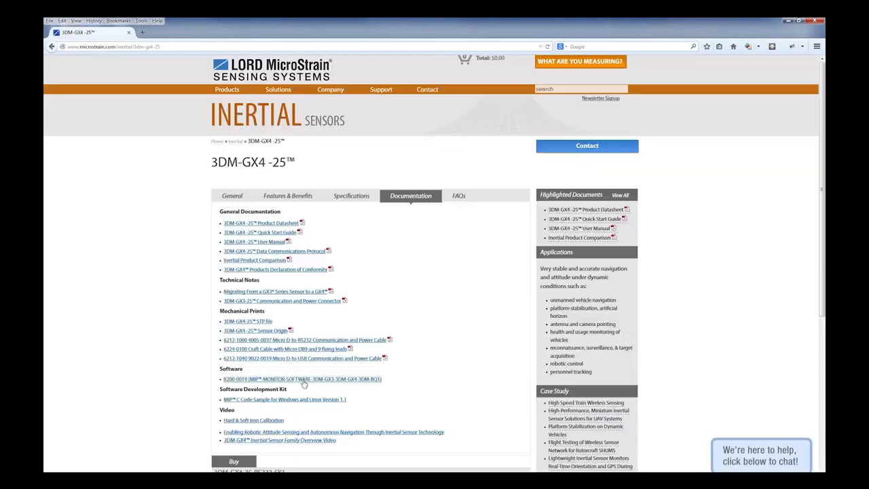
{"action": "left_click", "coordinate": [311, 379]}
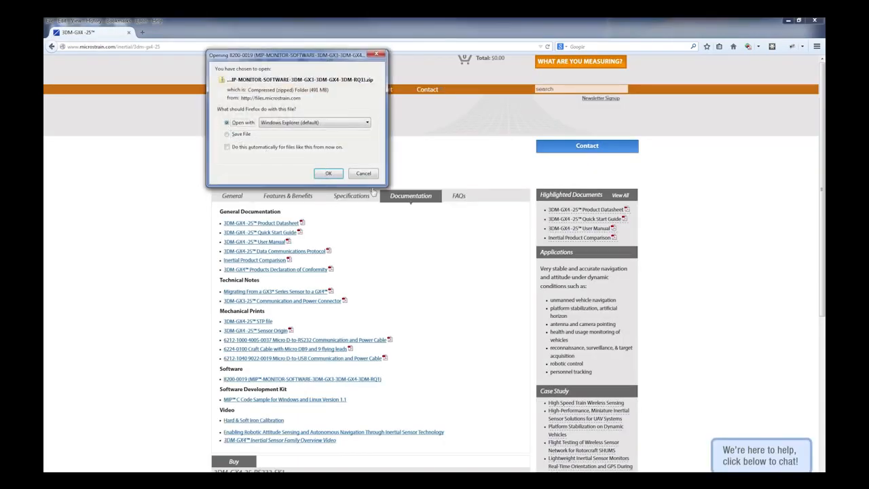
{"action": "left_click", "coordinate": [364, 174]}
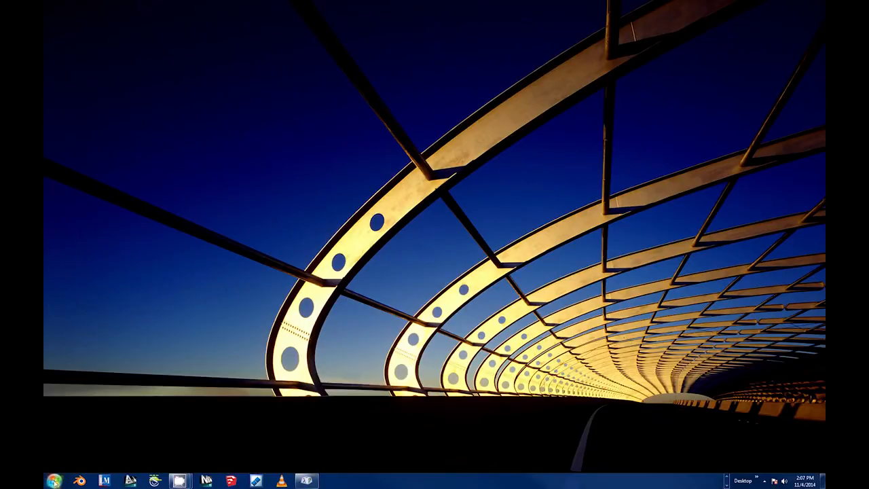
Launch MIP Hard & Soft Iron Calibration from the Start menu's Microstrain folder
{"action": "left_click", "coordinate": [52, 479]}
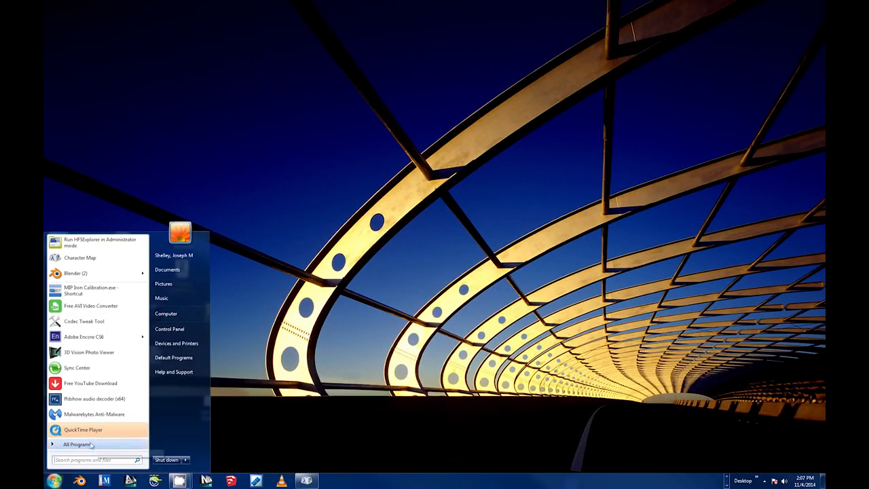
{"action": "left_click", "coordinate": [80, 444]}
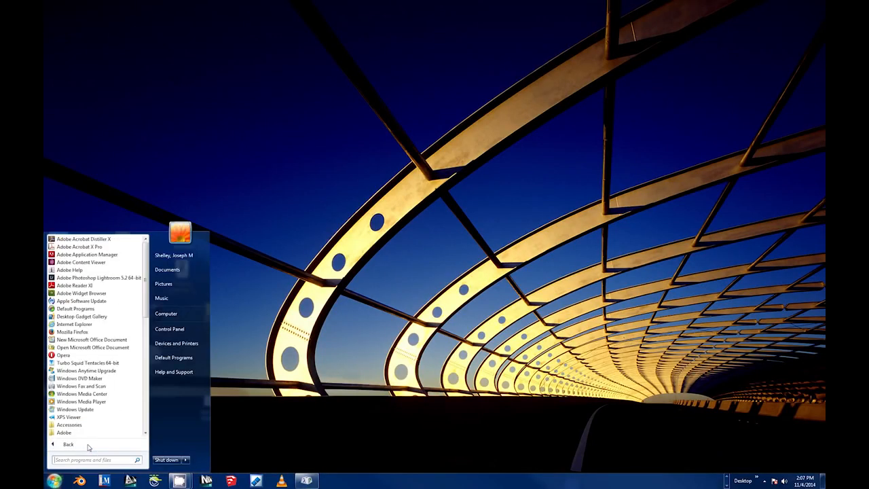
{"action": "mouse_move", "coordinate": [93, 447]}
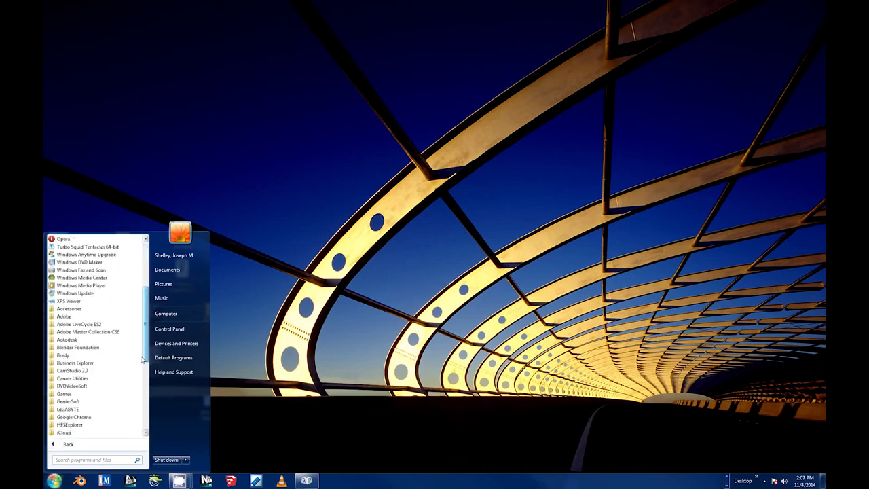
{"action": "scroll", "scroll_direction": "down", "scroll_amount": 3}
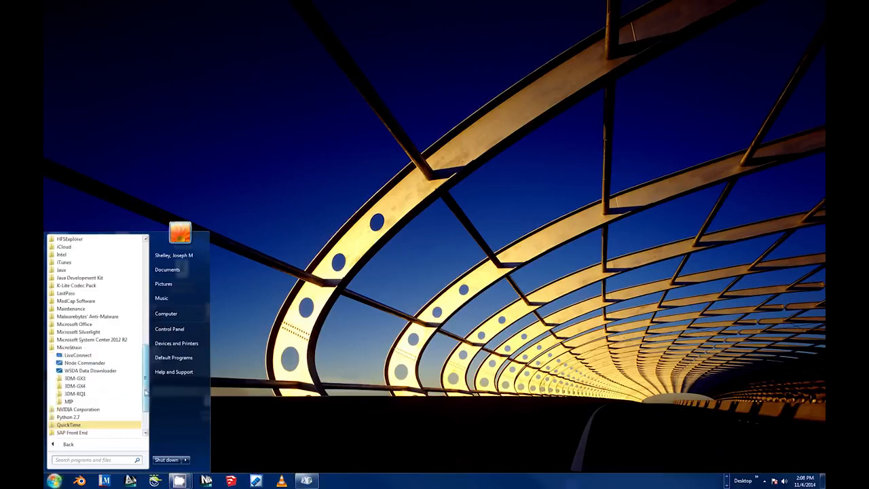
{"action": "left_click", "coordinate": [65, 402]}
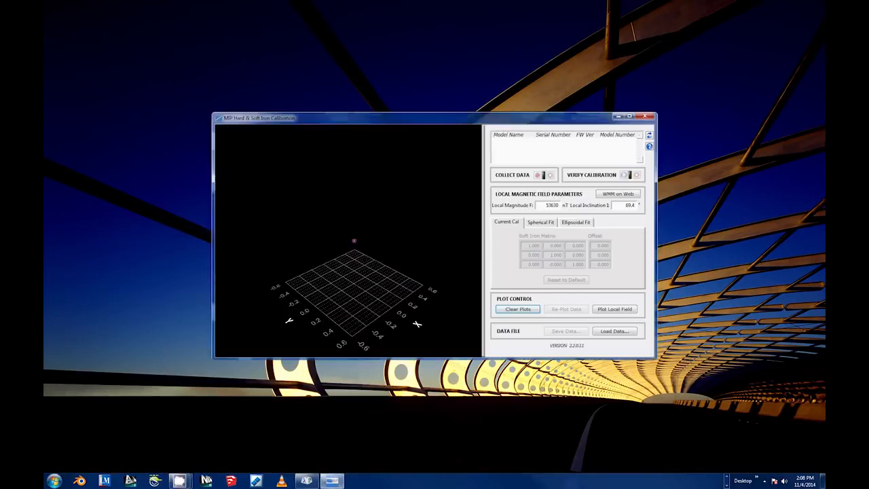
Select the connected 3DM-GX4-25 sensor and maximize the calibration window
{"action": "left_click", "coordinate": [649, 134]}
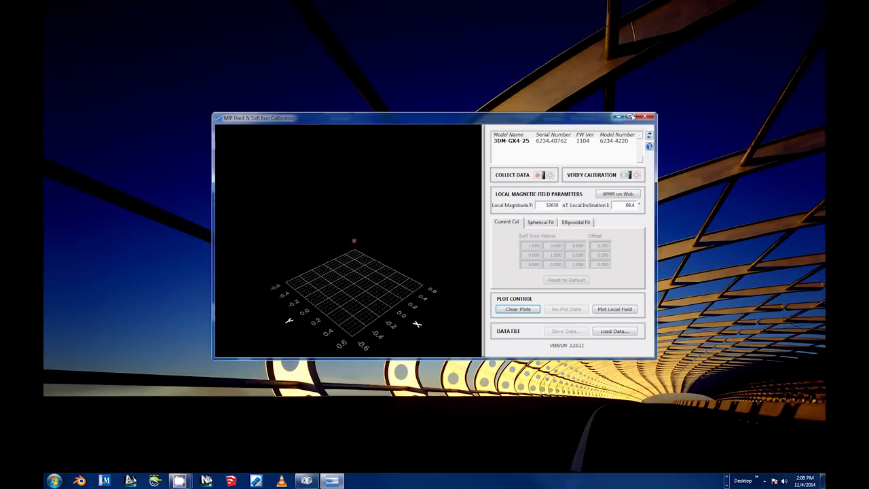
{"action": "left_click", "coordinate": [641, 116]}
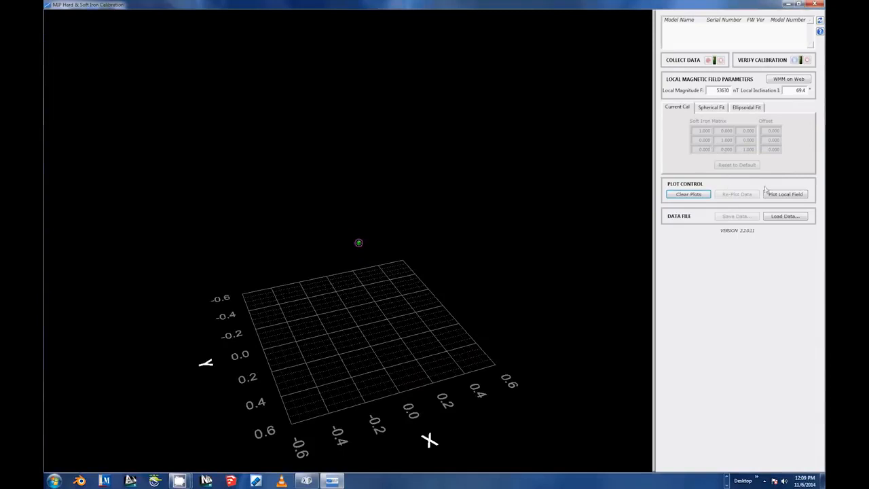
{"action": "mouse_move", "coordinate": [785, 78]}
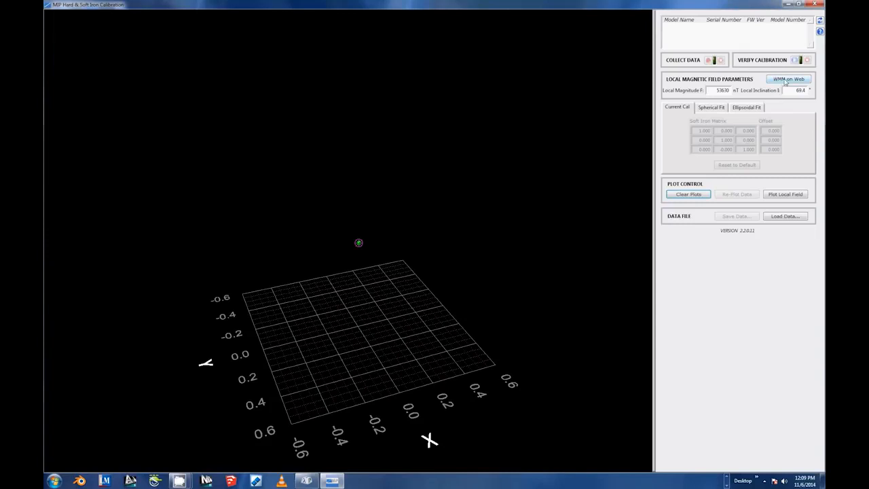
Look up the site's magnetic field via WMM on Web and select a computed value to copy
{"action": "left_click", "coordinate": [785, 77]}
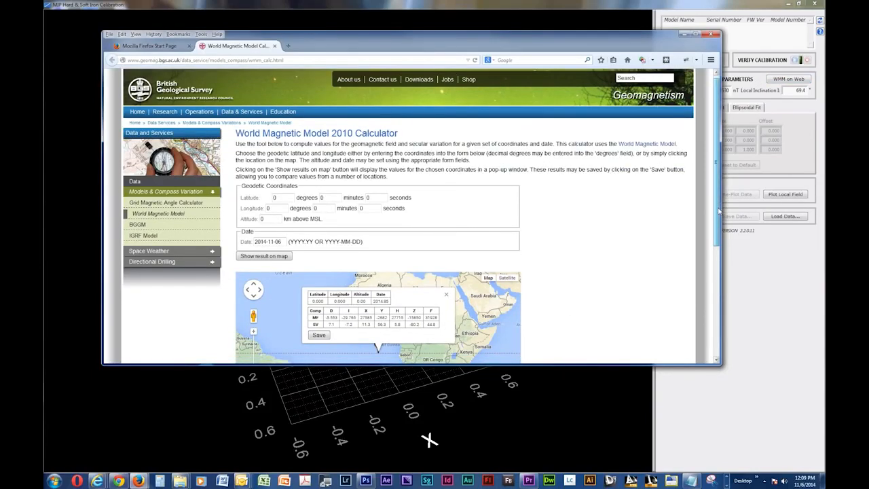
{"action": "scroll", "scroll_direction": "down", "scroll_amount": 3}
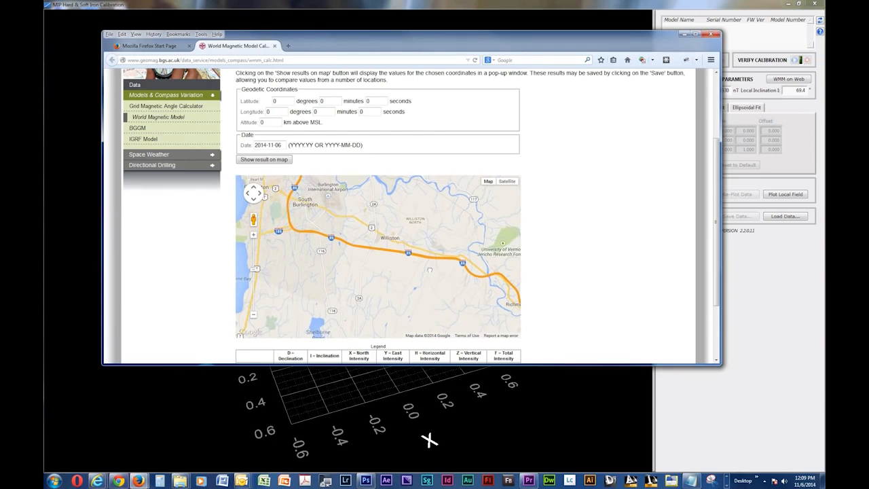
{"action": "mouse_move", "coordinate": [253, 235]}
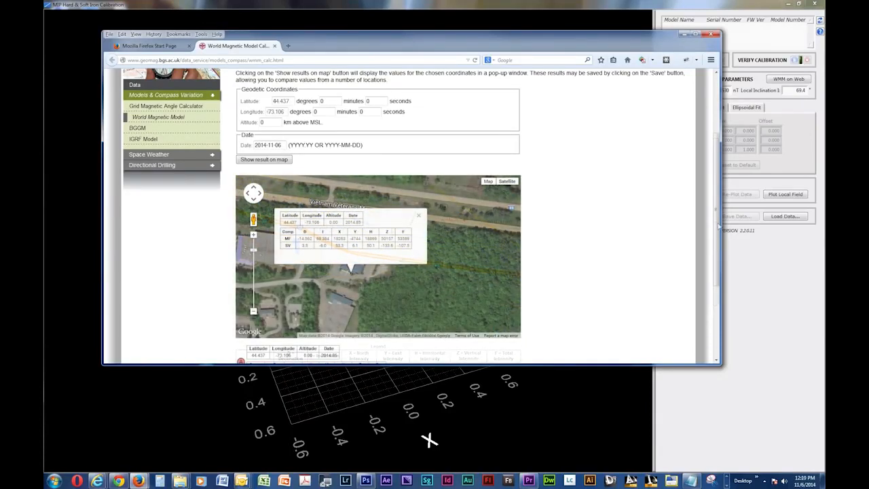
{"action": "scroll", "scroll_direction": "down", "scroll_amount": 3}
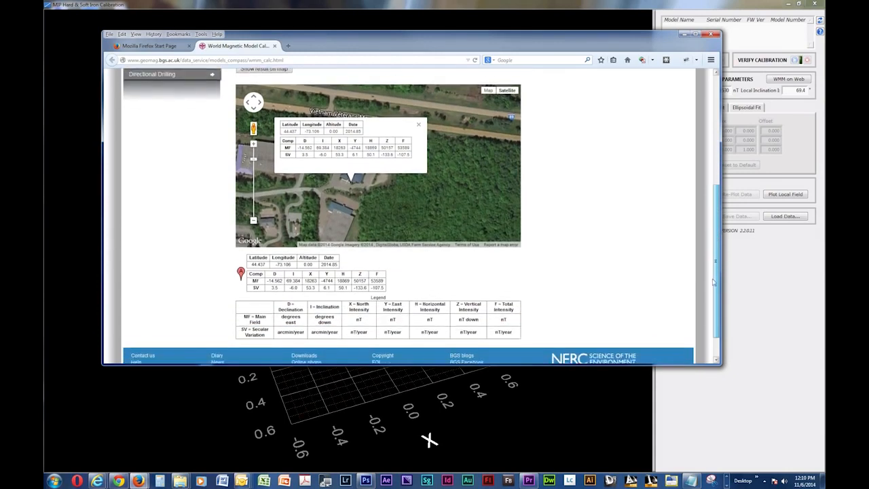
{"action": "scroll", "scroll_direction": "down", "scroll_amount": 3}
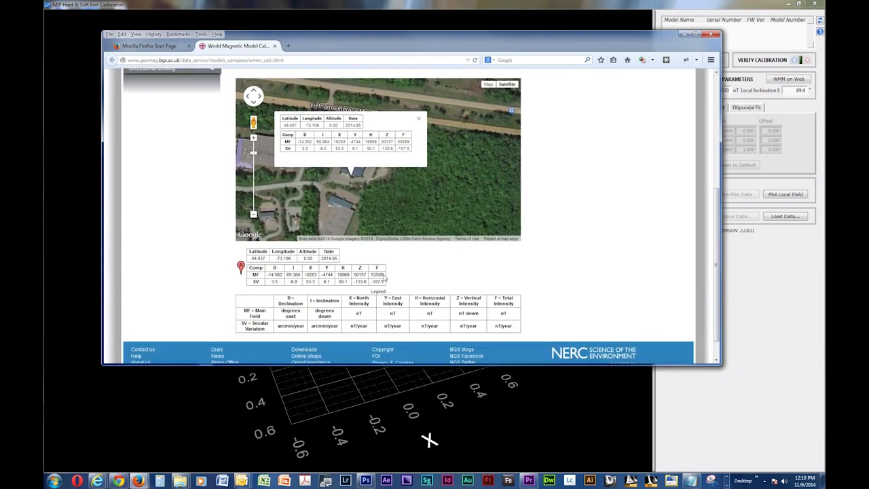
{"action": "double_click", "coordinate": [376, 274]}
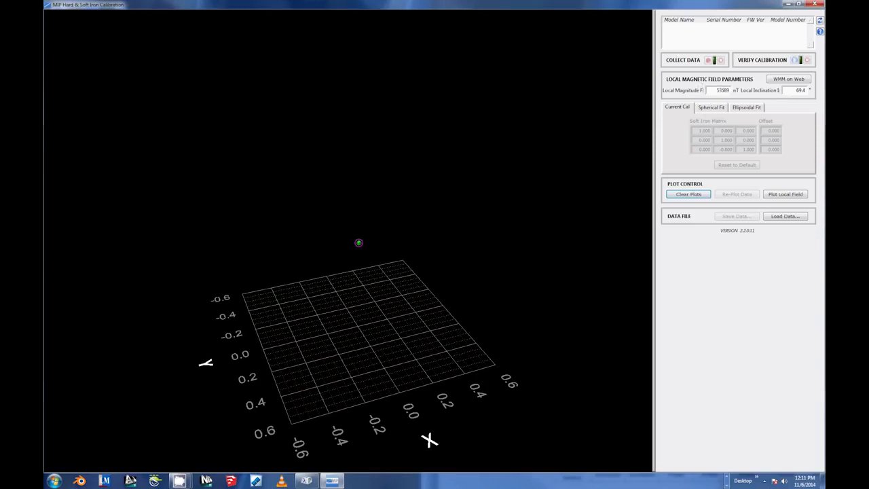
Plot the local field sphere and select the Local Inclination value for replacement
{"action": "left_click", "coordinate": [793, 79]}
{"action": "type", "text": "69.384"}
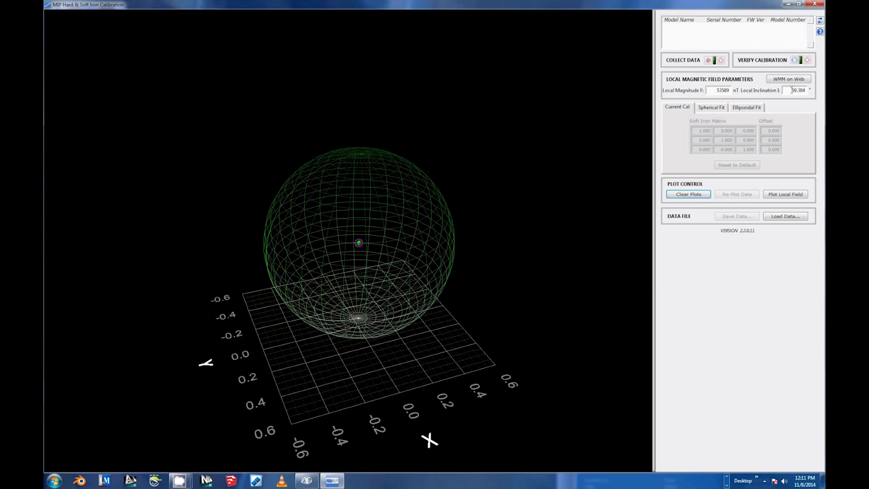
{"action": "triple_click", "coordinate": [804, 90]}
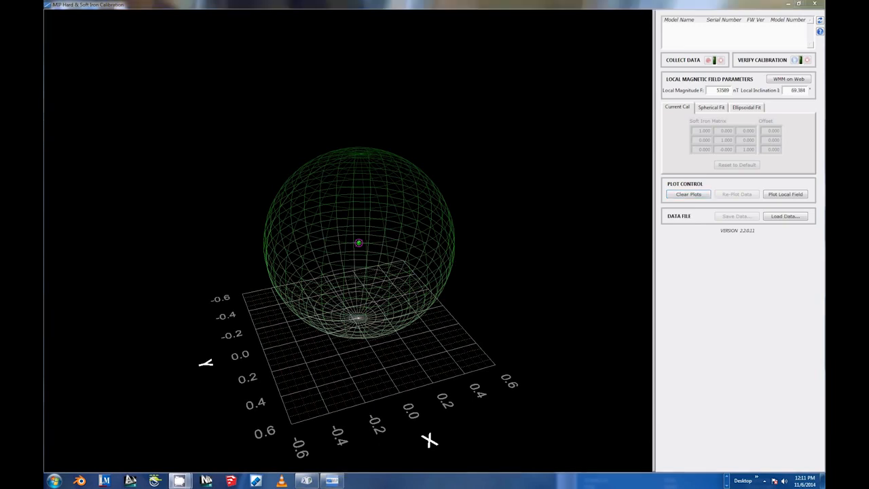
Detect the connected 3DM-GX4-25 sensor in the device list
{"action": "left_click", "coordinate": [687, 193]}
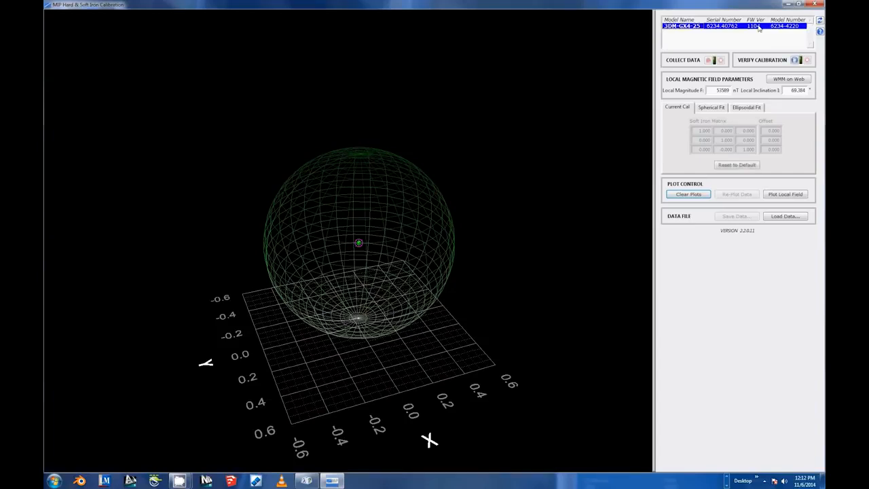
Connect to the GX4 sensor to load its current soft iron matrix and offsets
{"action": "left_click", "coordinate": [777, 60]}
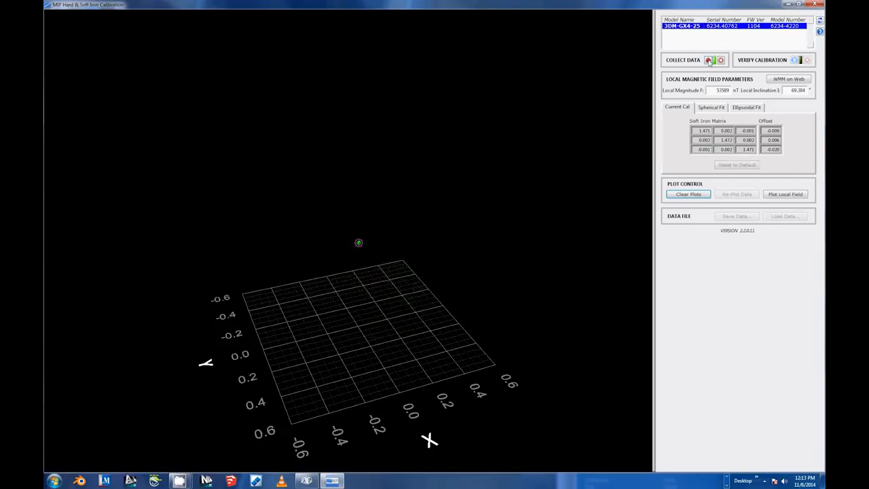
Collect 1000 magnetometer points while rotating the sensor
{"action": "left_click", "coordinate": [716, 60]}
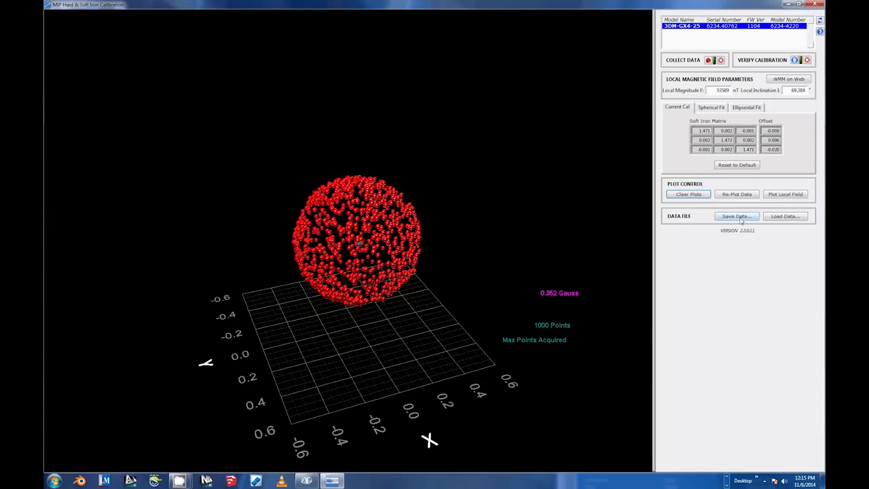
Save the 1000 collected points to a data file in a Documents folder
{"action": "left_click", "coordinate": [737, 216]}
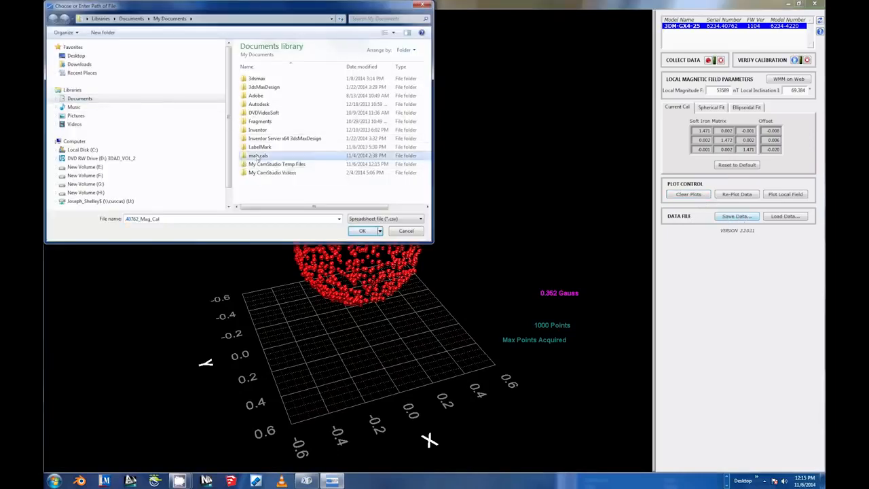
{"action": "double_click", "coordinate": [258, 155]}
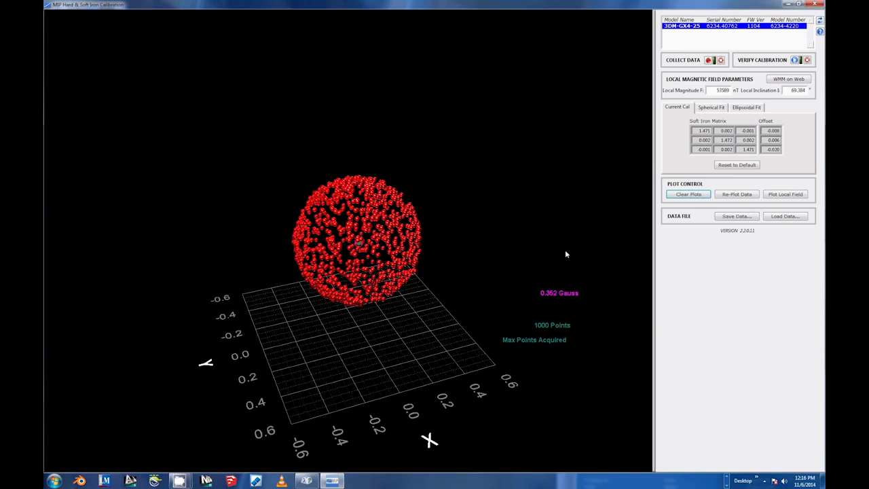
{"action": "mouse_move", "coordinate": [755, 291]}
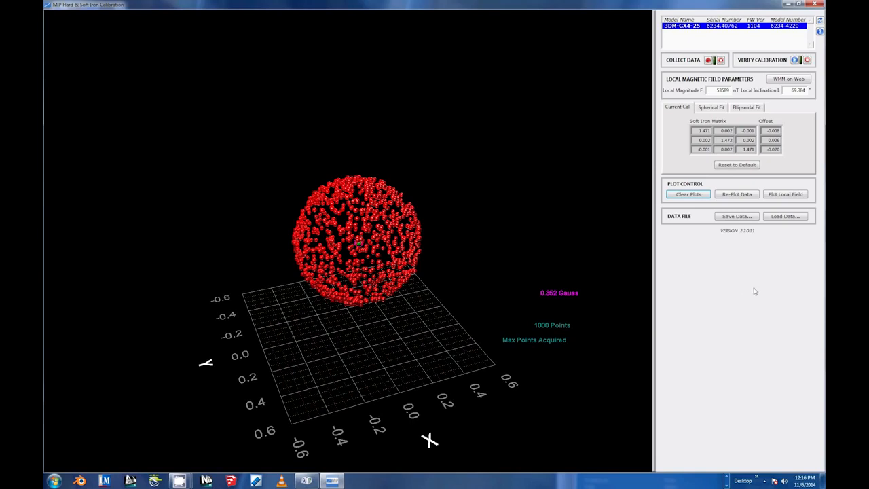
{"action": "mouse_move", "coordinate": [758, 237]}
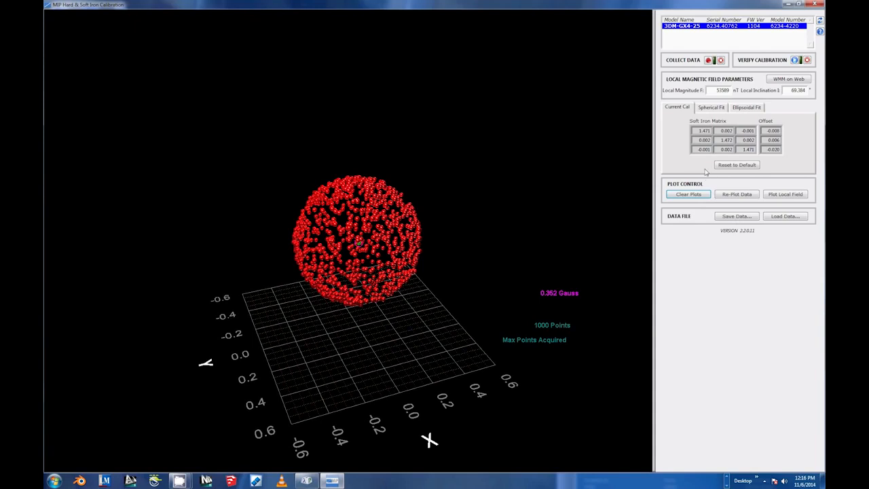
{"action": "mouse_move", "coordinate": [728, 174]}
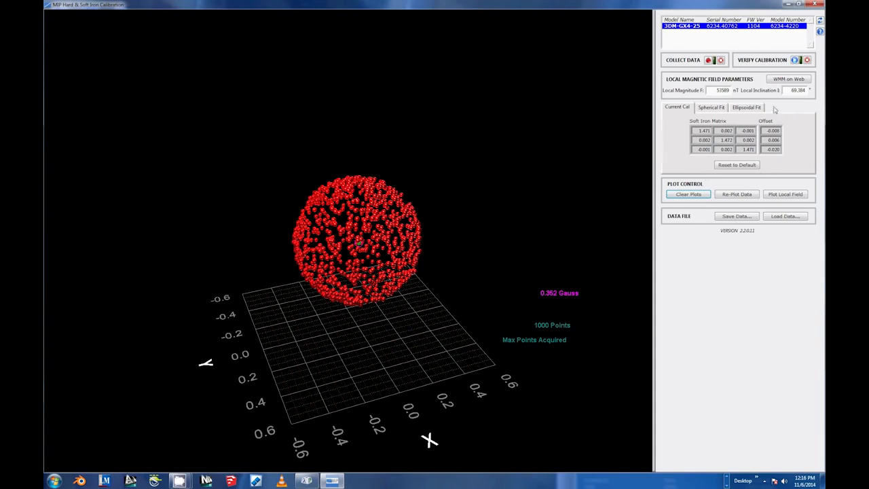
Review the Spherical Fit and Ellipsoid Fit soft iron matrices and offsets
{"action": "left_click", "coordinate": [709, 107]}
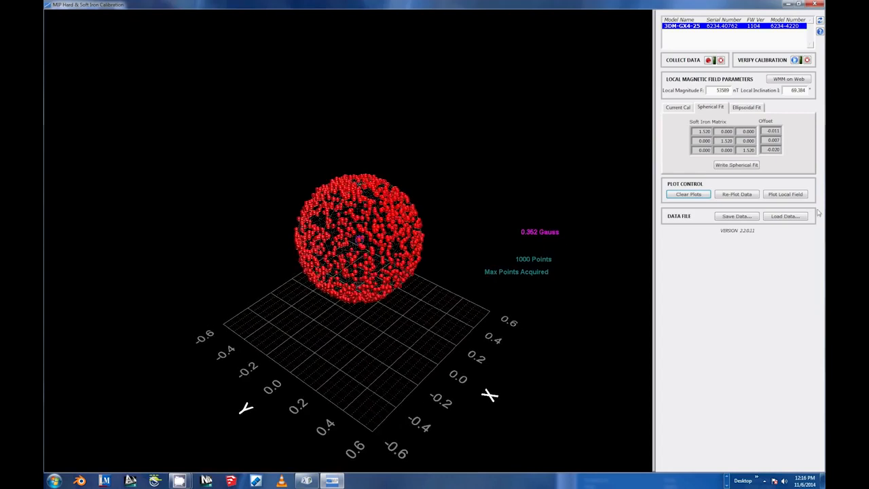
{"action": "left_click", "coordinate": [744, 106]}
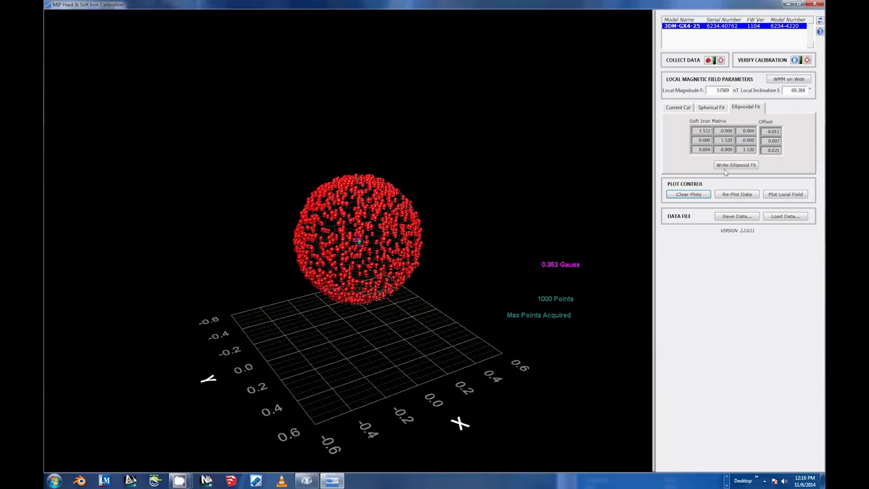
Write the ellipsoidal fit to the sensor and confirm overwriting its current calibration
{"action": "left_click", "coordinate": [737, 165]}
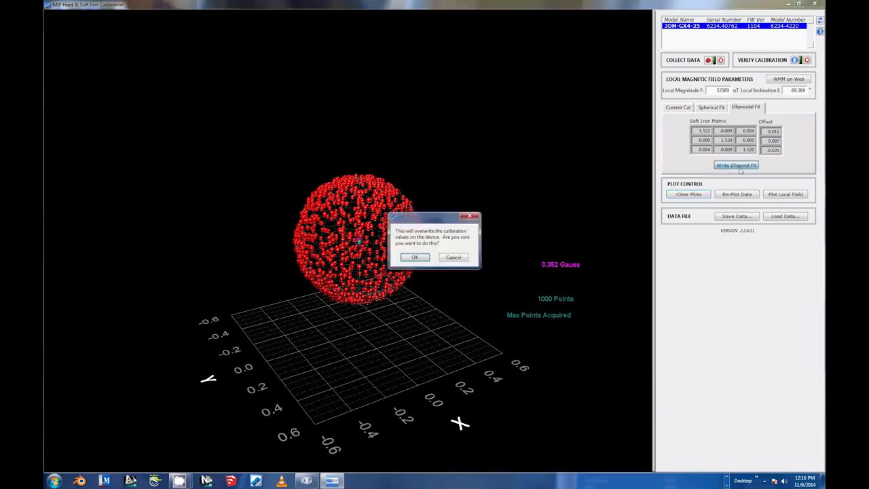
{"action": "mouse_move", "coordinate": [415, 258]}
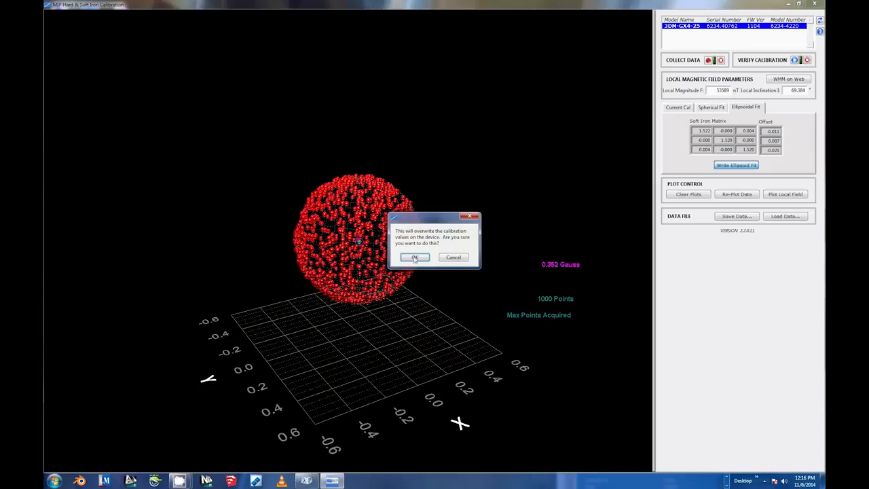
{"action": "left_click", "coordinate": [415, 257]}
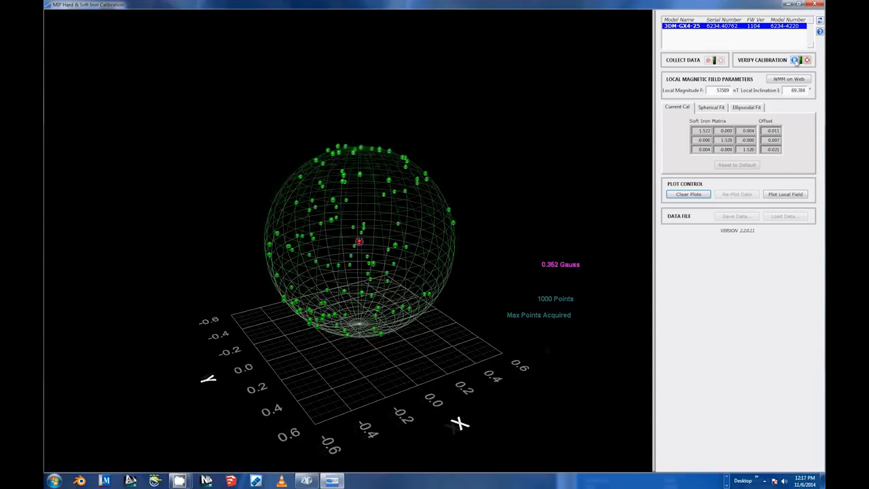
Stop verification once 1000 green points cover the gridded field sphere
{"action": "left_click", "coordinate": [815, 60]}
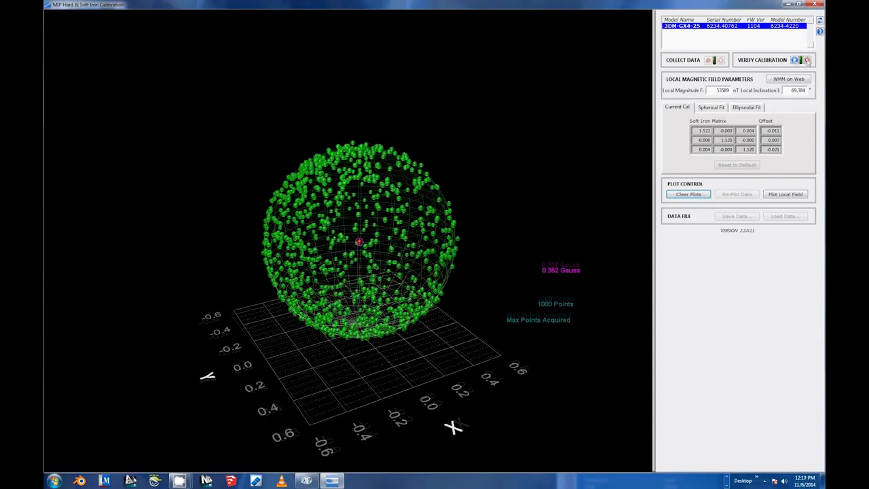
{"action": "left_click", "coordinate": [811, 59]}
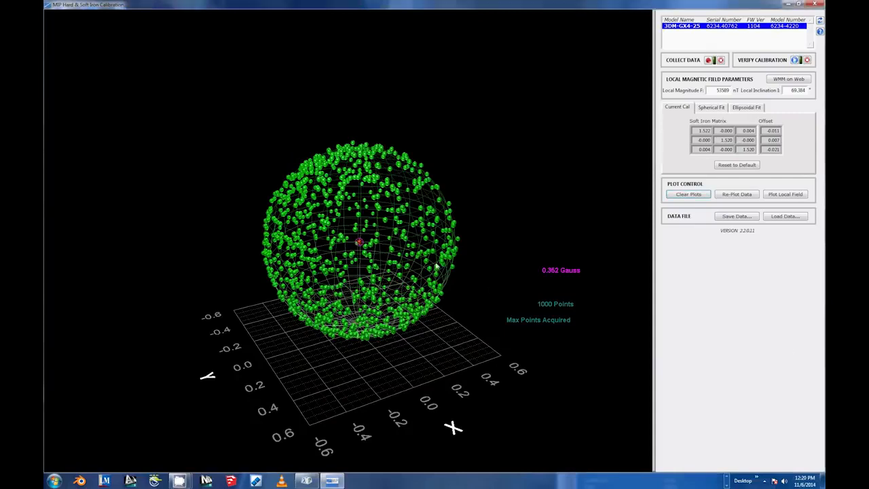
{"action": "mouse_move", "coordinate": [434, 266]}
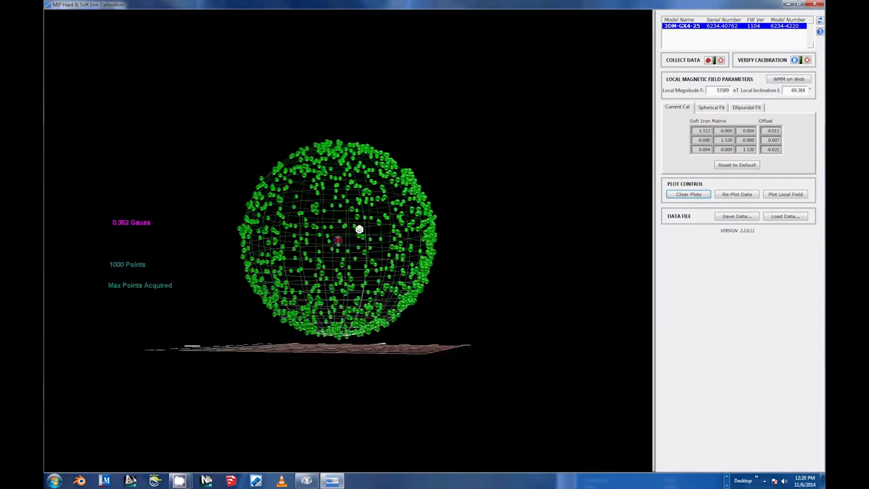
{"action": "left_click_drag", "start_coordinate": [360, 230], "coordinate": [310, 230]}
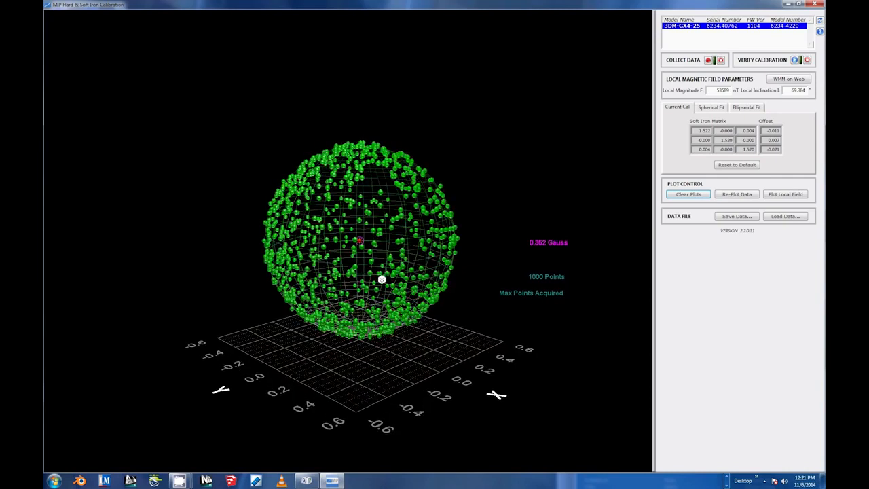
{"action": "left_click_drag", "start_coordinate": [382, 280], "coordinate": [382, 307]}
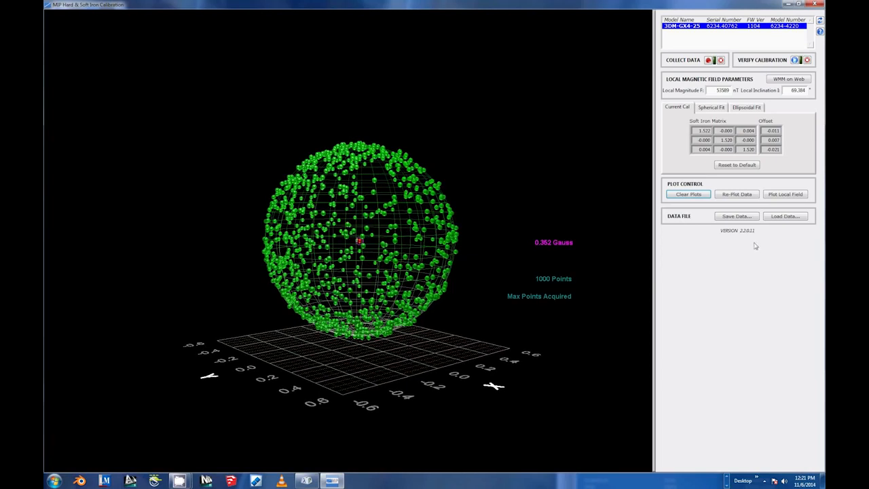
{"action": "mouse_move", "coordinate": [750, 250]}
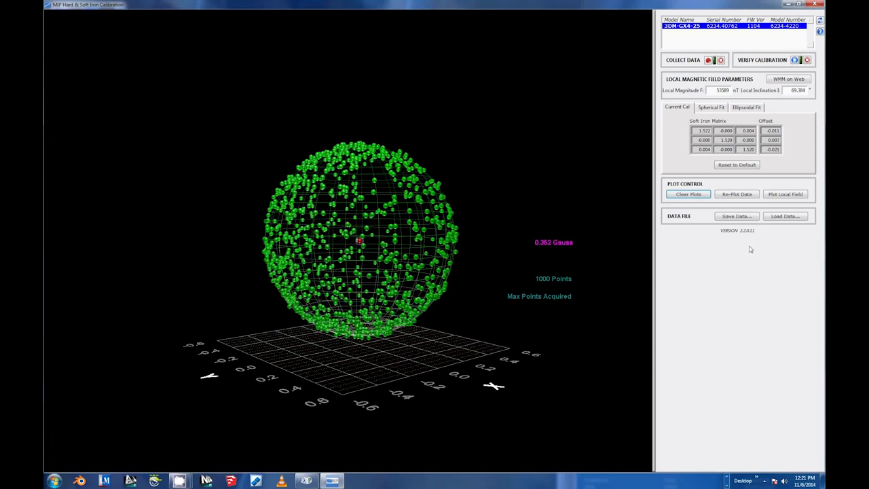